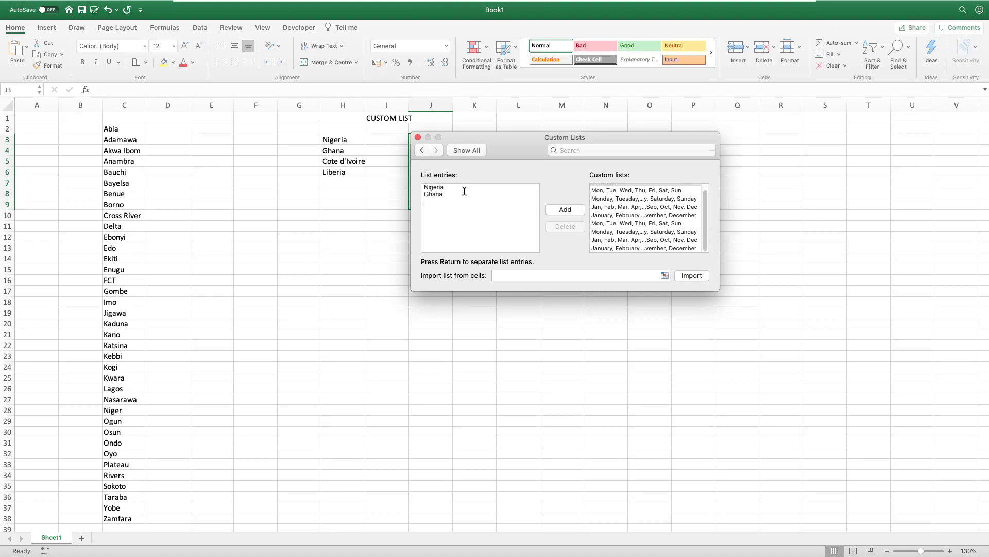
Enter Nigeria, Ghana, Cote d'Ivoire, Liberia as the new custom list entries.
click(417, 137)
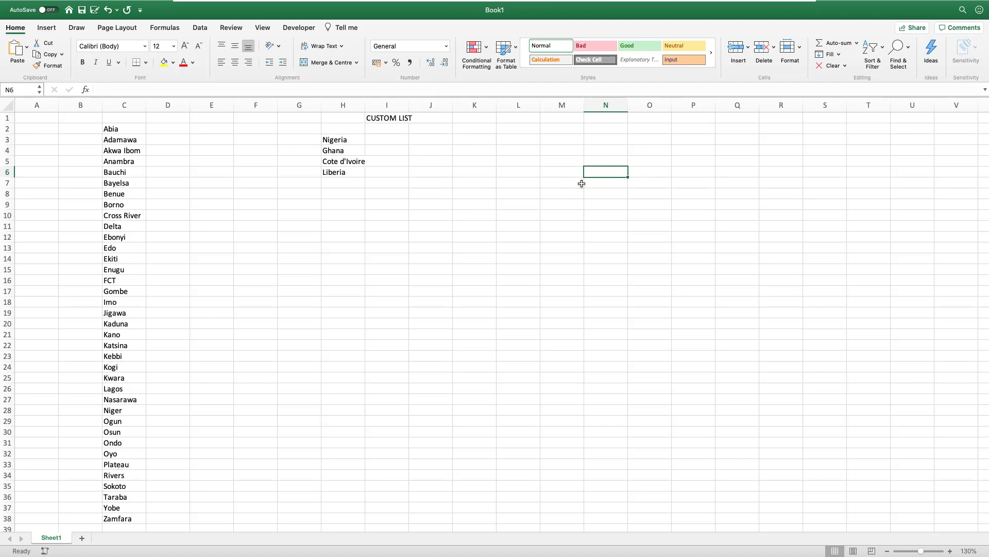
Fill N6:N12 from Nigeria so the four-country custom list repeats in order.
drag(605, 170, 604, 237)
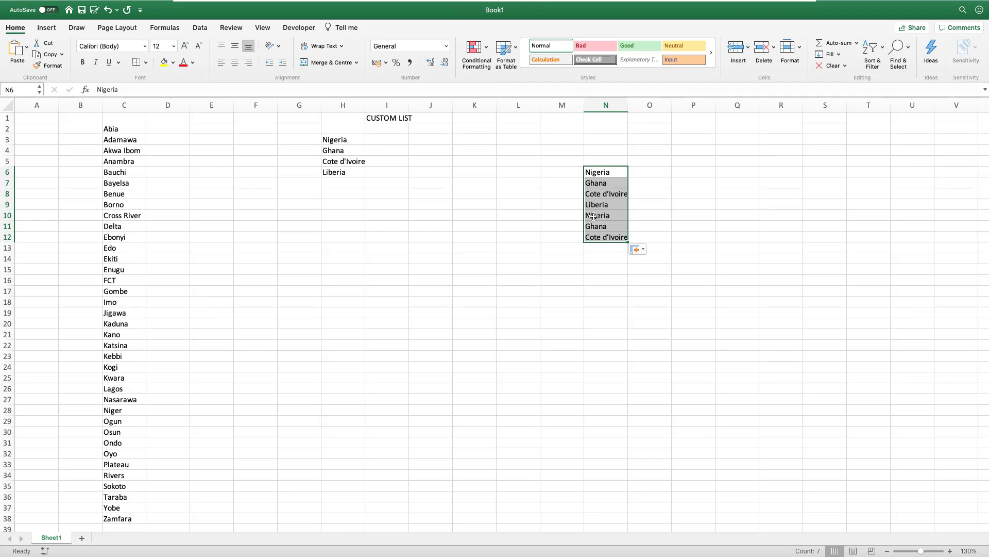
right_click(342, 139)
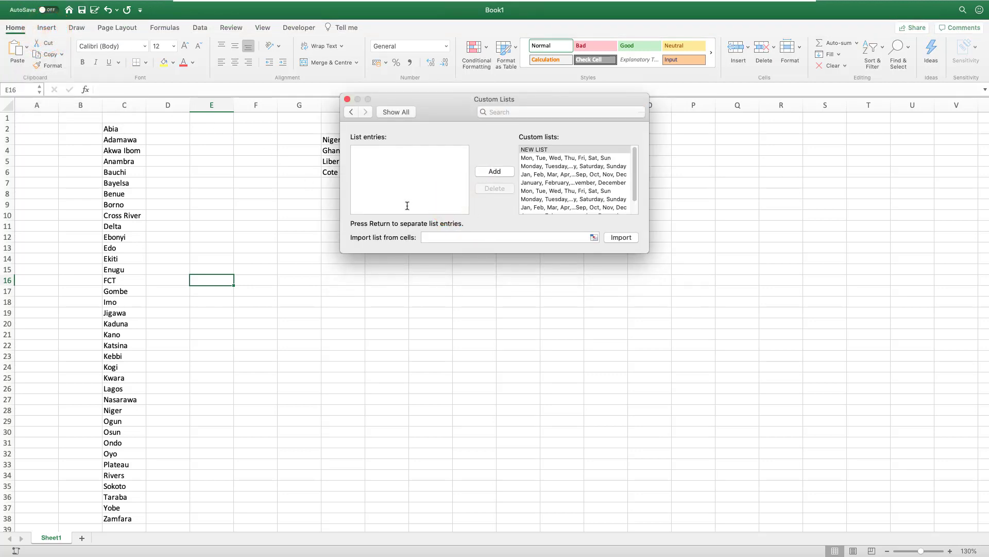
Select C2:C37 as the import range for the Nigerian states custom list.
drag(123, 128, 124, 507)
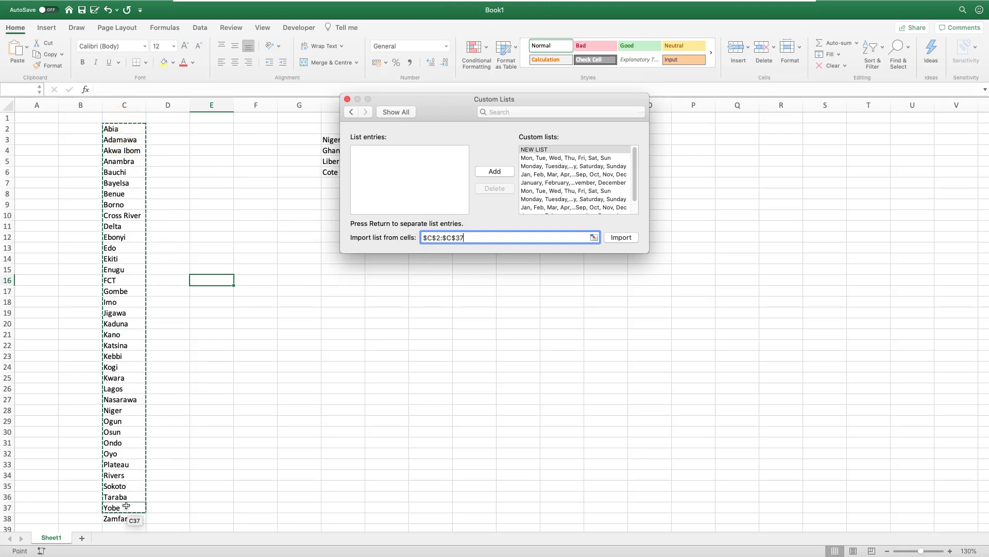